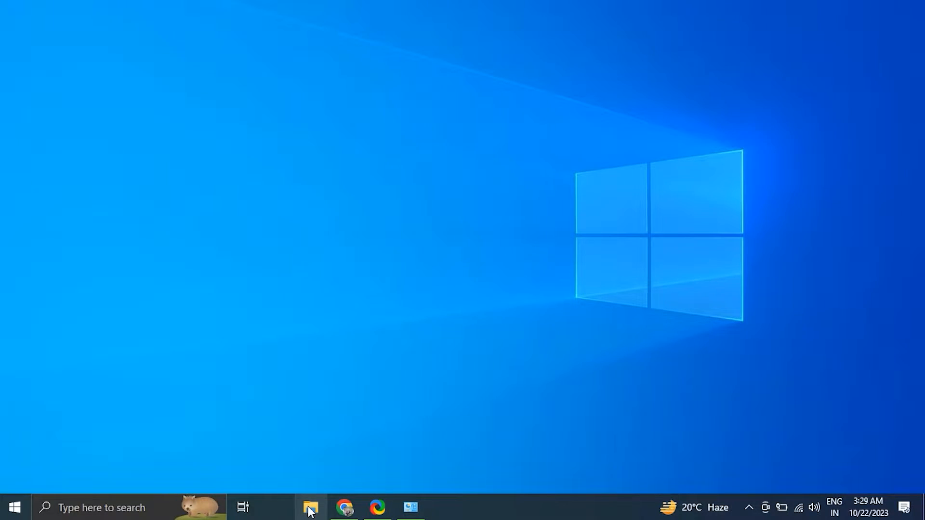
- From This PC, bring up New Volume (D:) Properties on its Sharing settings
{"action": "left_click", "coordinate": [312, 508]}
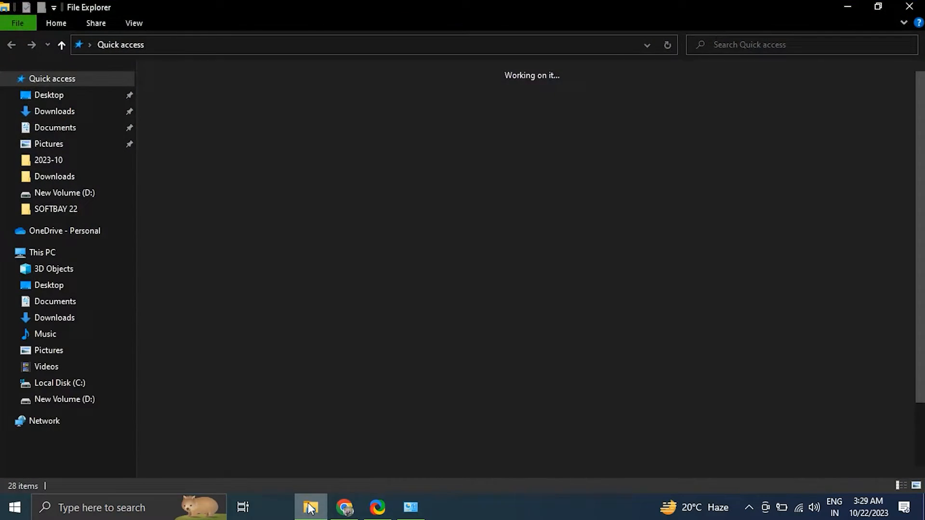
{"action": "left_click", "coordinate": [42, 252]}
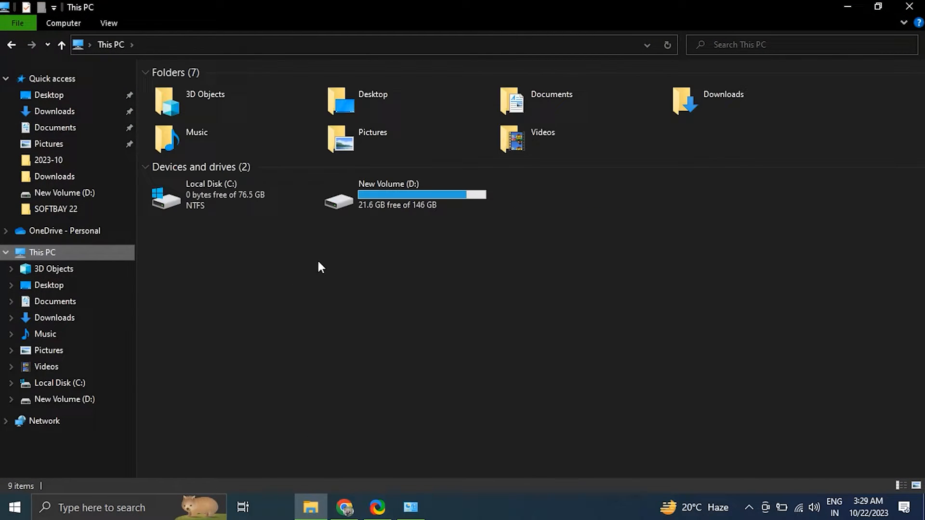
{"action": "right_click", "coordinate": [387, 194]}
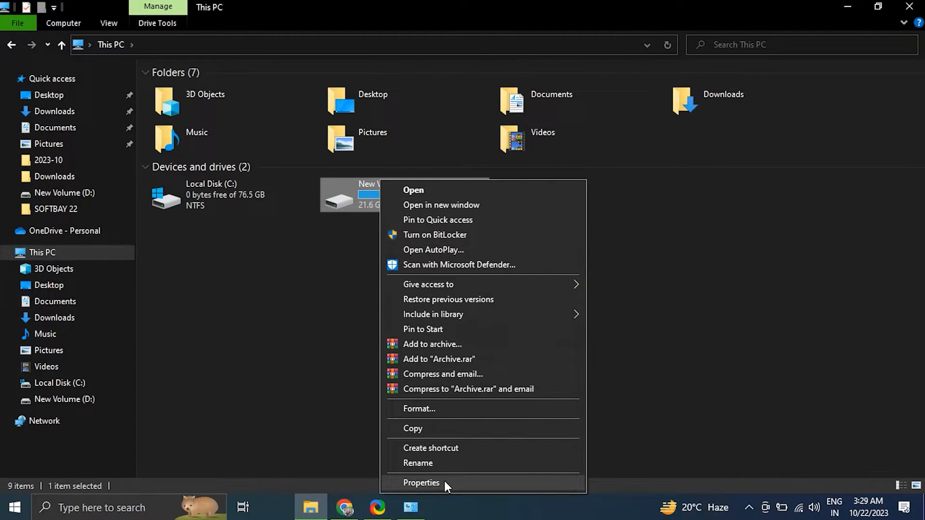
{"action": "left_click", "coordinate": [421, 483]}
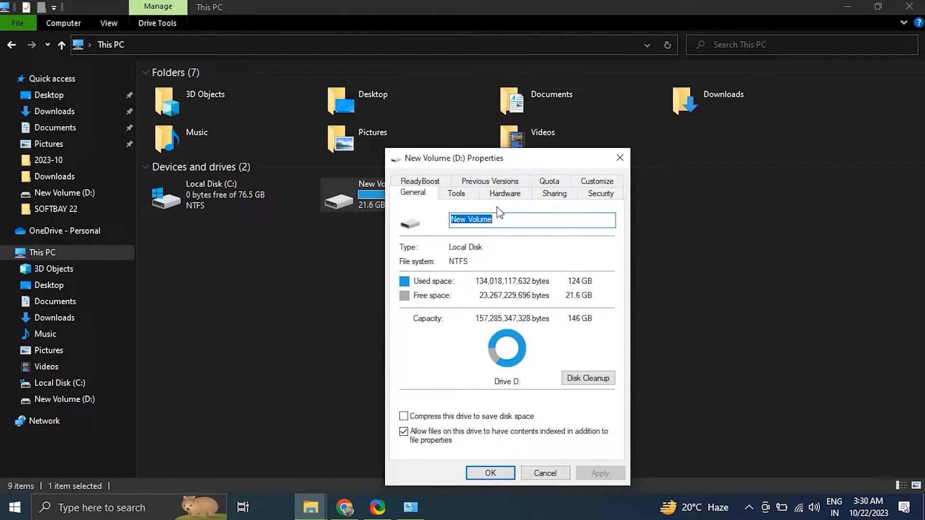
{"action": "left_click", "coordinate": [553, 194]}
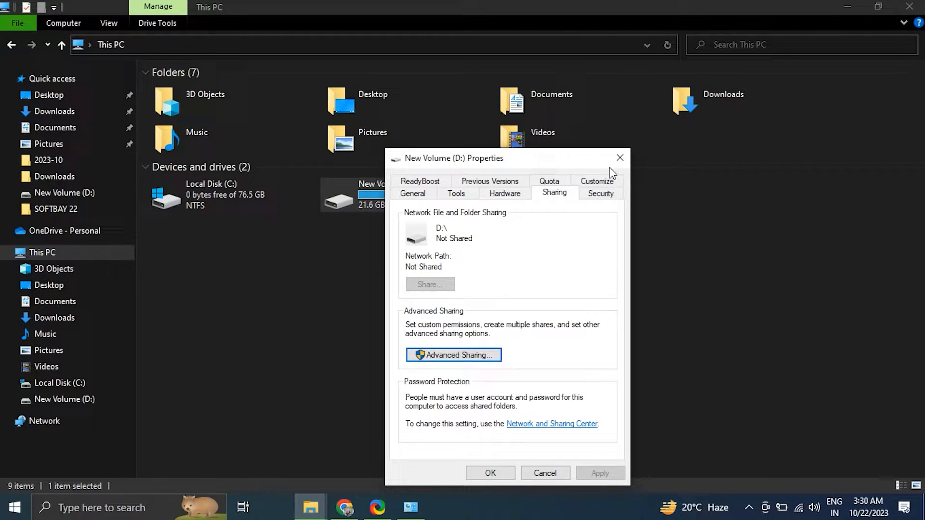
- View Local Disk (C:) Properties for its permissions, then close the dialog and Explorer
{"action": "right_click", "coordinate": [206, 194]}
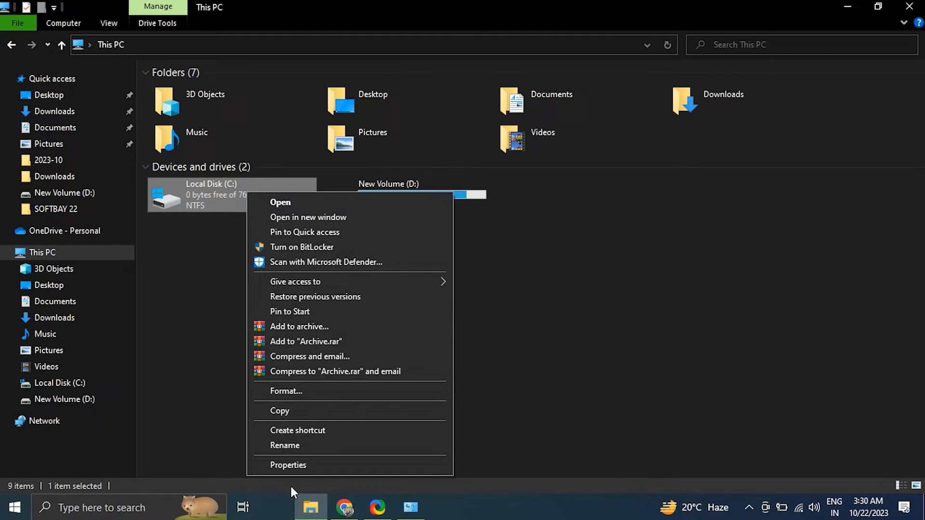
{"action": "left_click", "coordinate": [288, 464]}
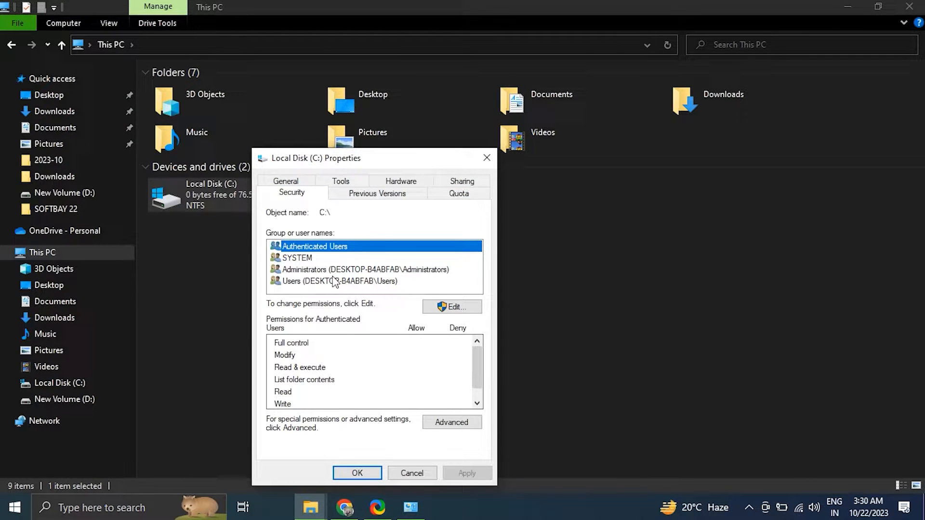
{"action": "mouse_move", "coordinate": [327, 293]}
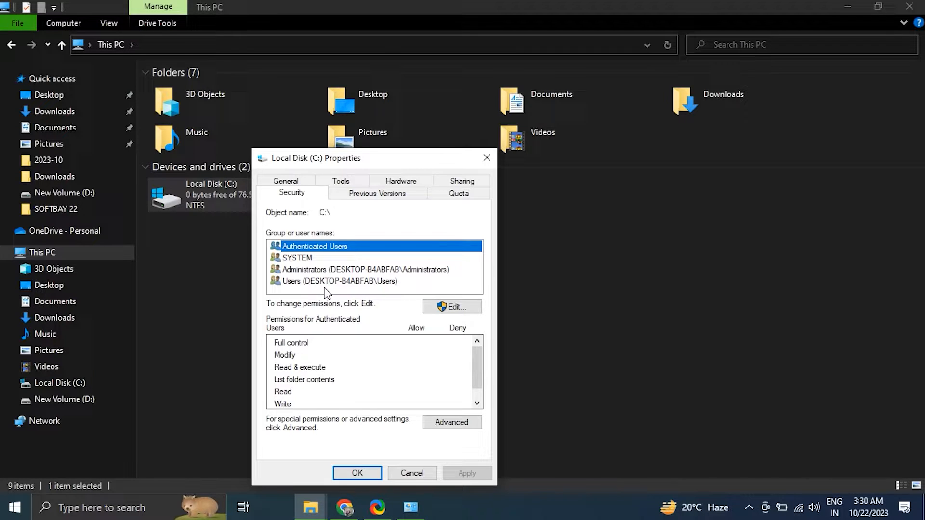
{"action": "left_click", "coordinate": [364, 269]}
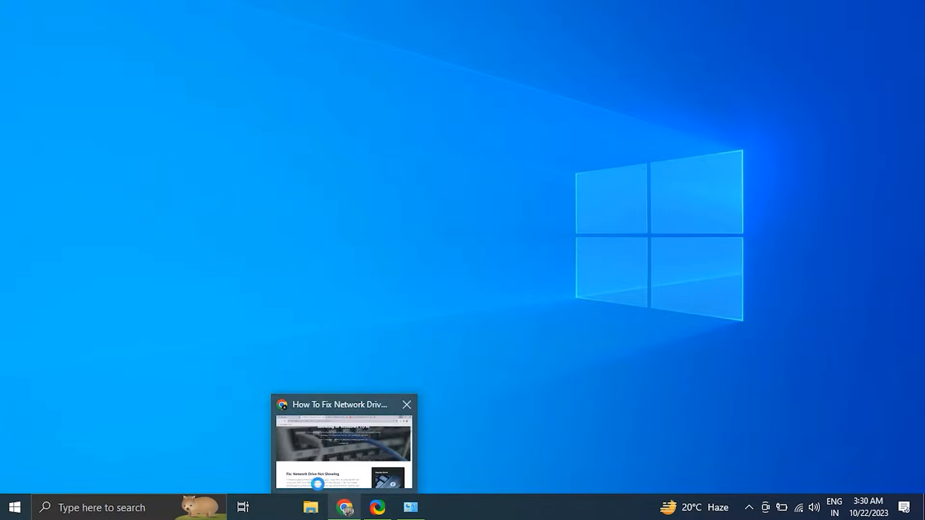
- From Explorer's Computer commands launch Map network drive, then bring up Settings
{"action": "left_click", "coordinate": [310, 508]}
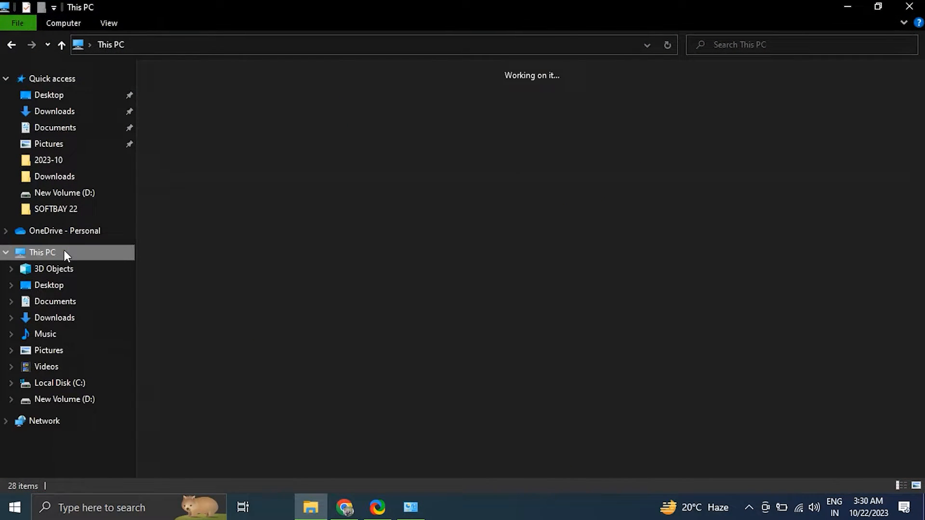
{"action": "left_click", "coordinate": [63, 23]}
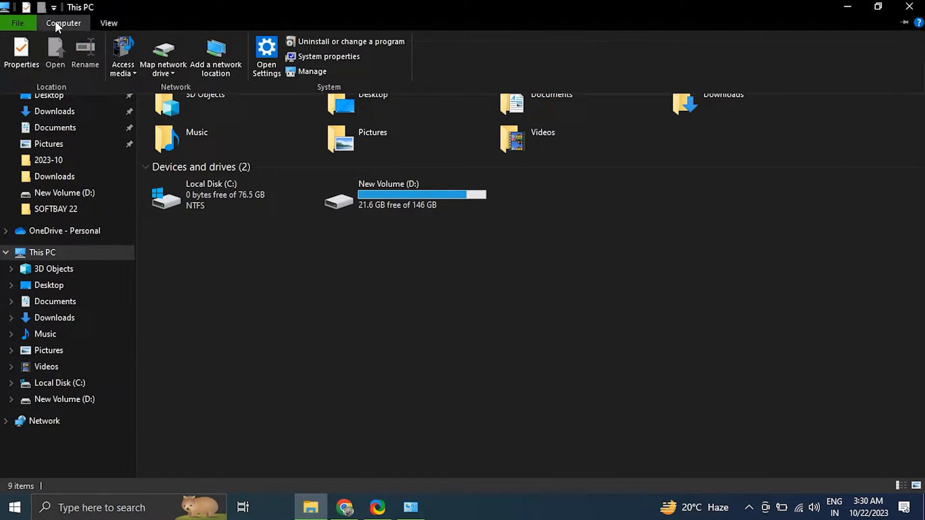
{"action": "left_click", "coordinate": [215, 56]}
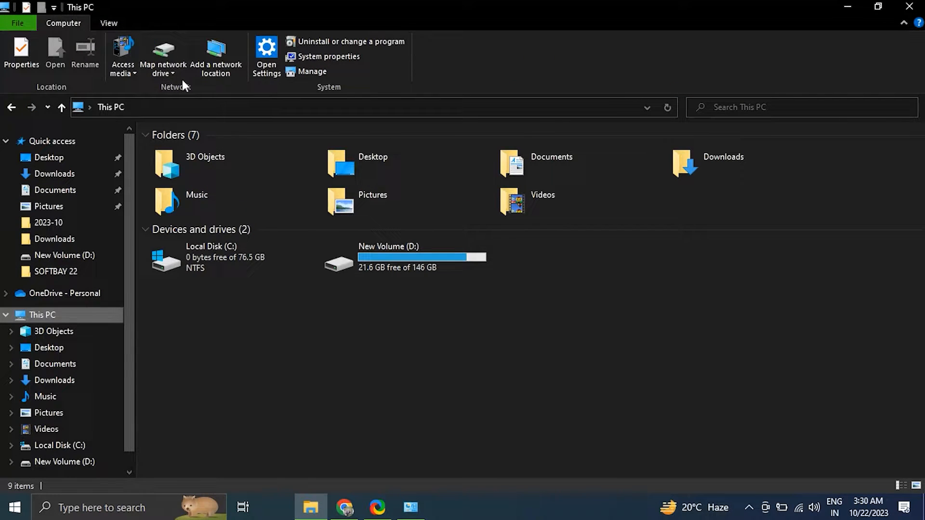
{"action": "left_click", "coordinate": [163, 56]}
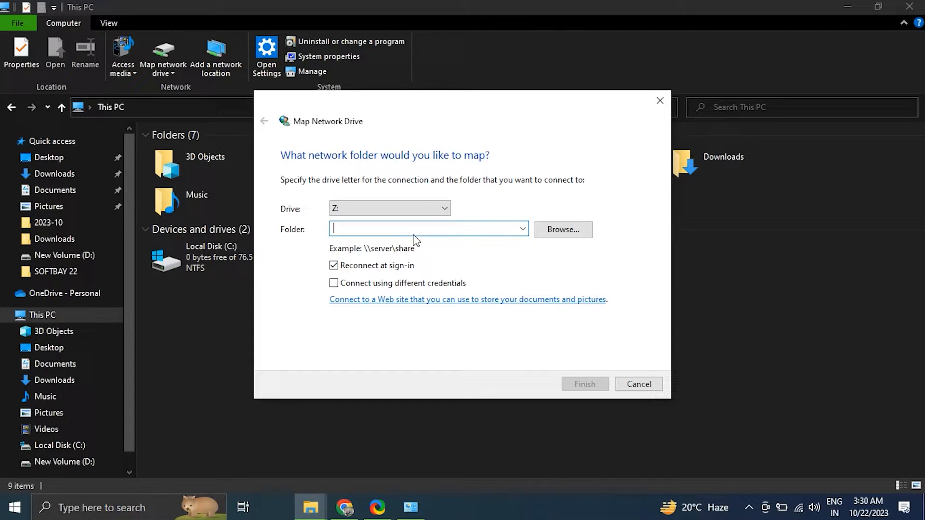
{"action": "left_click", "coordinate": [637, 384]}
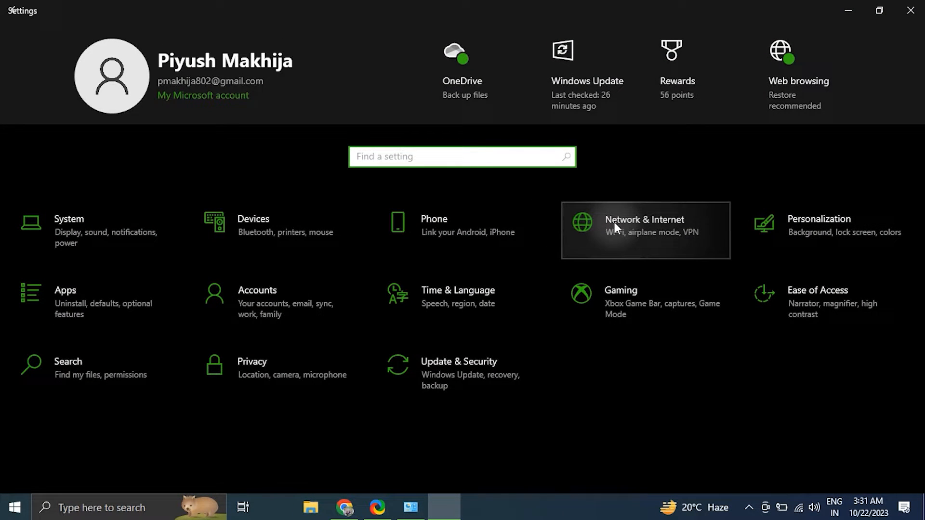
- Via Network & Internet, reach Network and Sharing Center's advanced sharing settings, then close Settings
{"action": "left_click", "coordinate": [644, 230]}
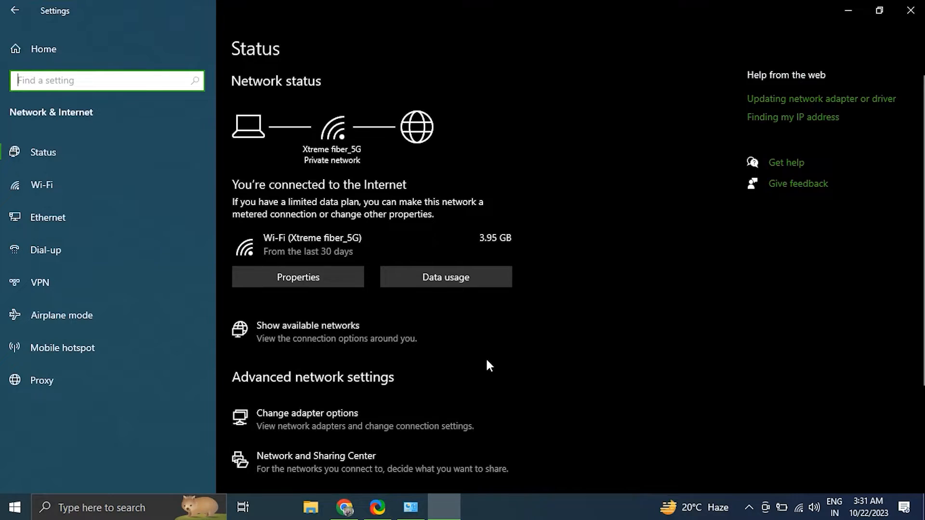
{"action": "scroll", "scroll_direction": "down", "scroll_amount": 3}
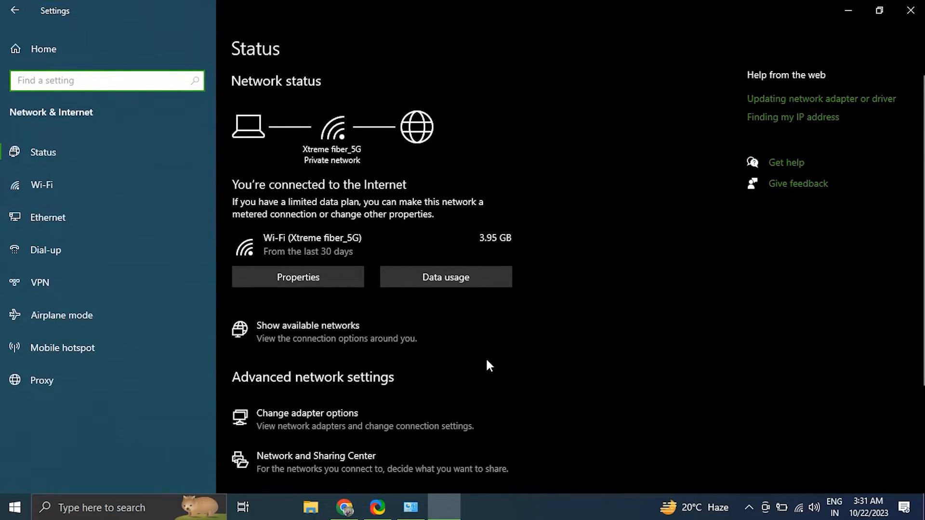
{"action": "scroll", "scroll_direction": "down", "scroll_amount": 3}
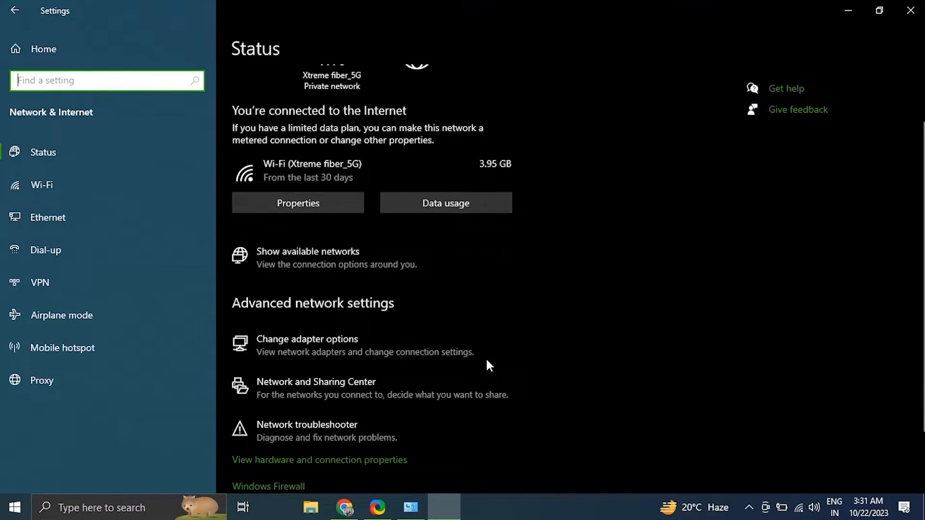
{"action": "scroll", "scroll_direction": "down", "scroll_amount": 3}
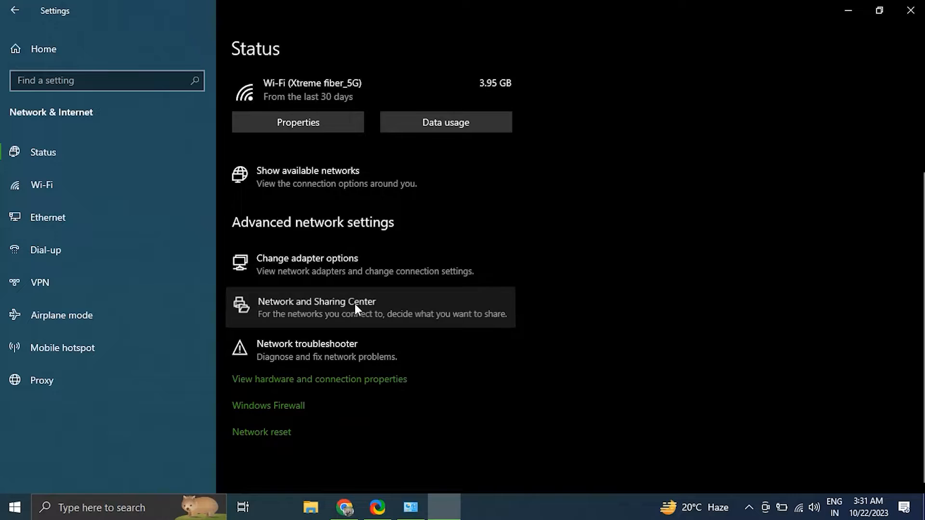
{"action": "left_click", "coordinate": [316, 302]}
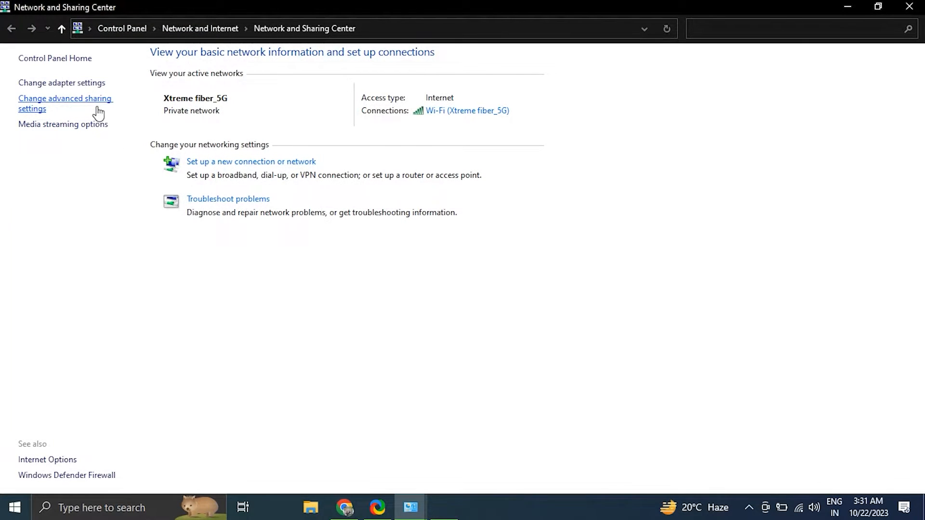
{"action": "left_click", "coordinate": [64, 103]}
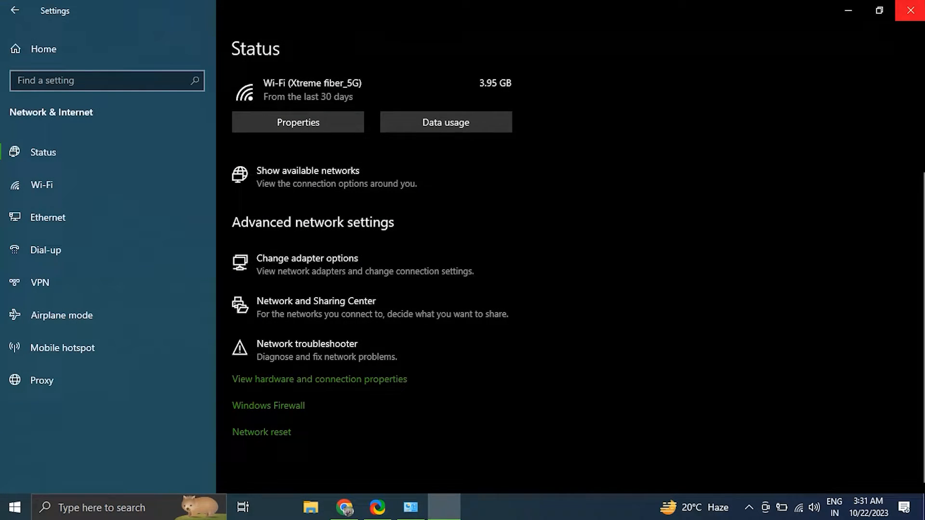
{"action": "left_click", "coordinate": [910, 10]}
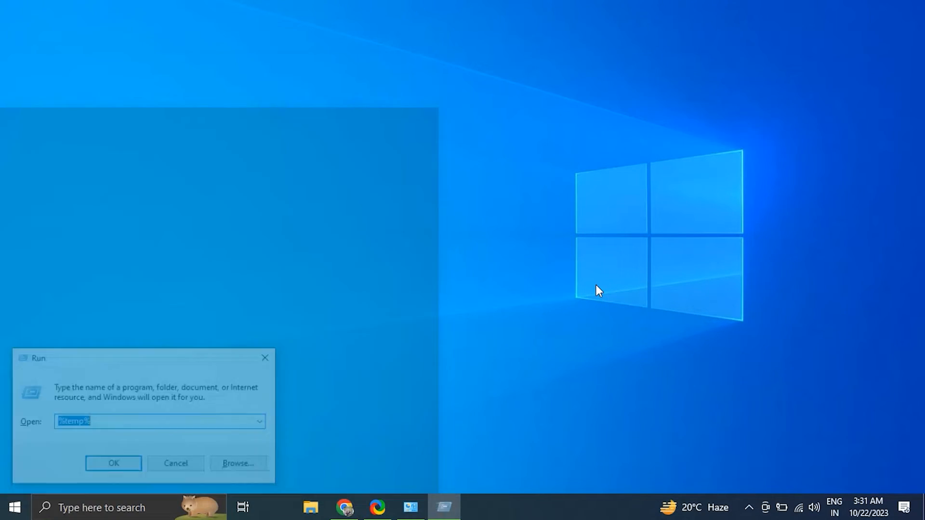
- Launch the Services console from the Run dialog
{"action": "type", "text": "SE"}
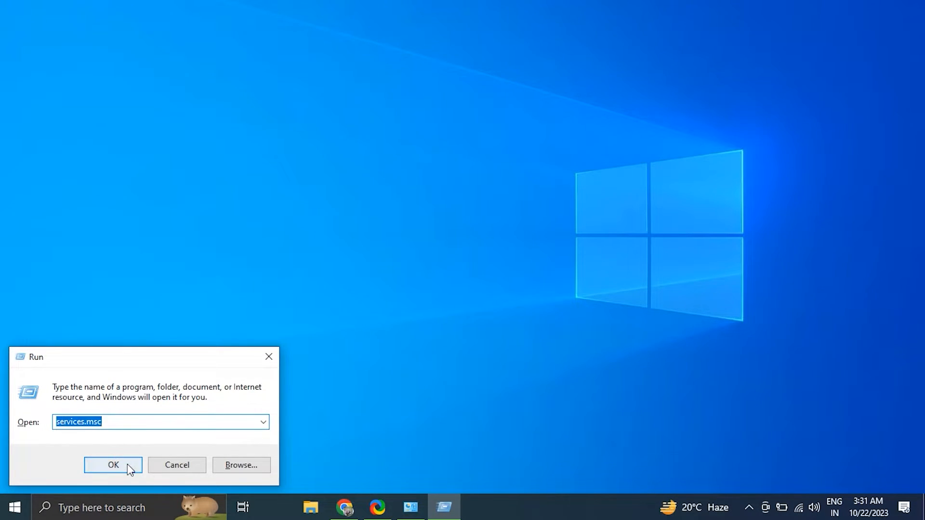
{"action": "left_click", "coordinate": [113, 464]}
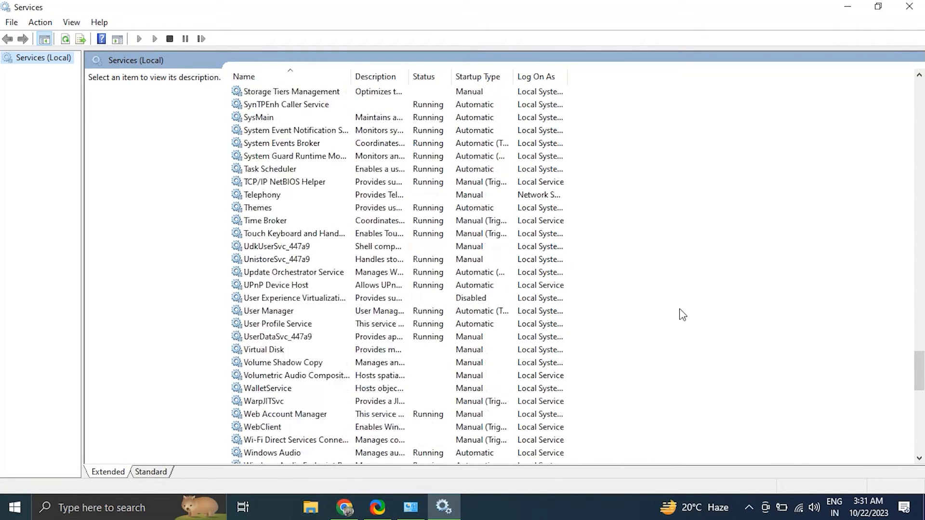
{"action": "left_click", "coordinate": [254, 104]}
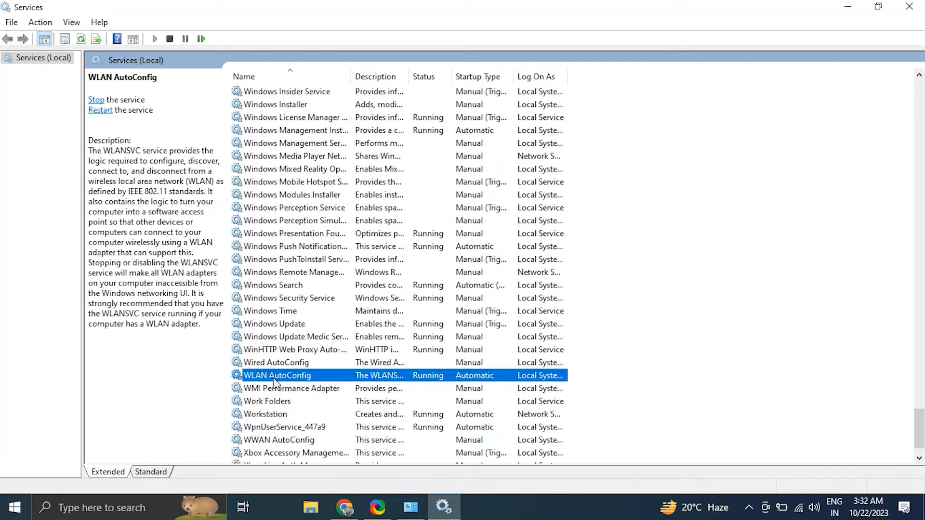
- Inspect WLAN AutoConfig's properties and Workstation's actions, then close Services
{"action": "double_click", "coordinate": [277, 374]}
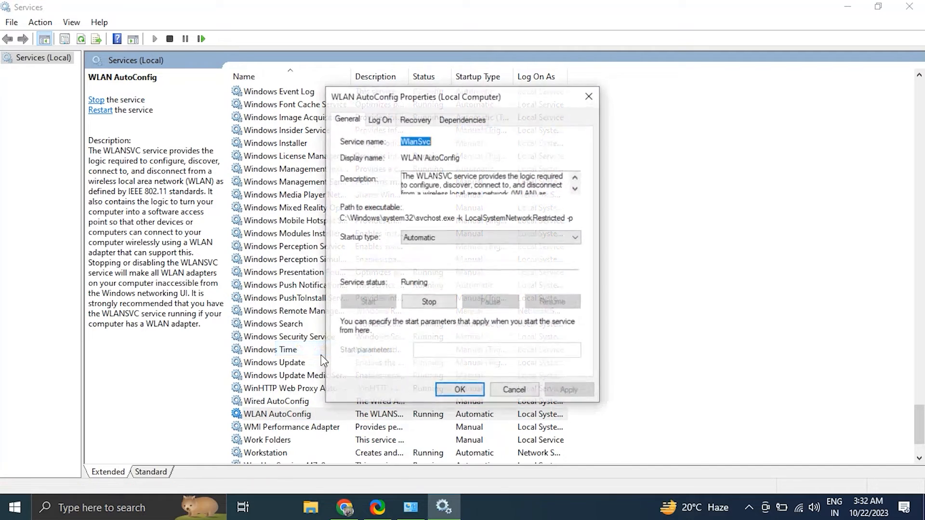
{"action": "left_click", "coordinate": [459, 389]}
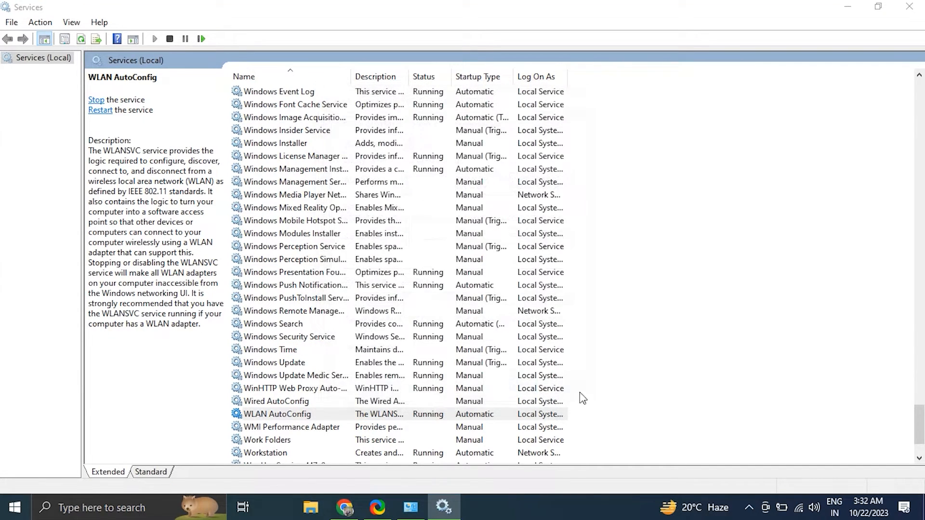
{"action": "right_click", "coordinate": [266, 413]}
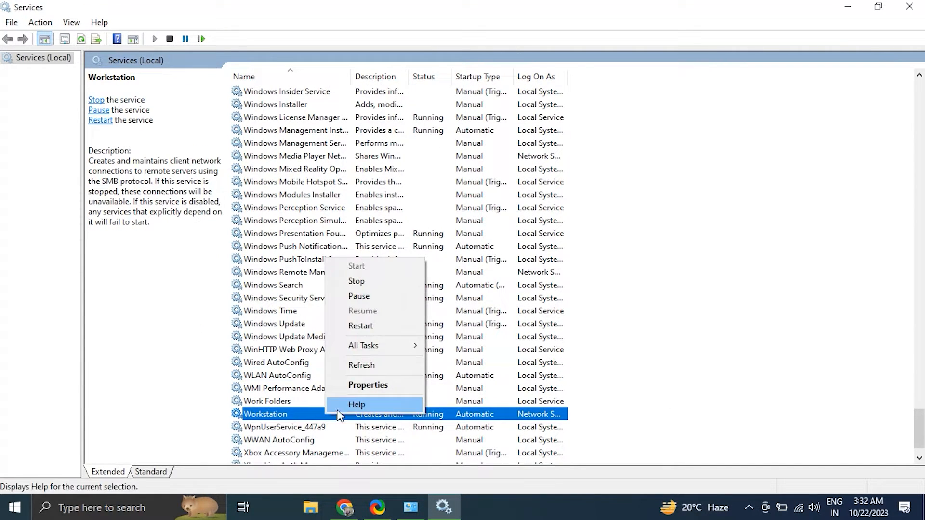
{"action": "left_click", "coordinate": [367, 385]}
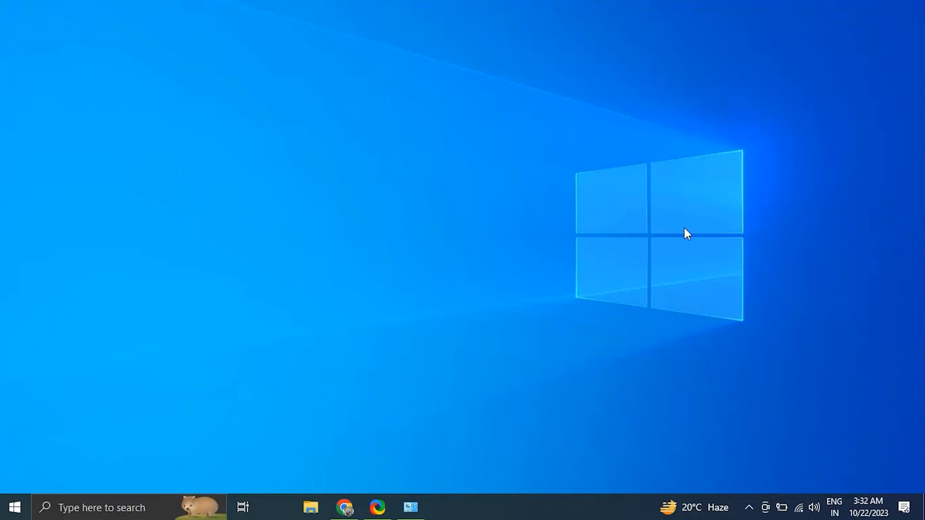
{"action": "mouse_move", "coordinate": [723, 502]}
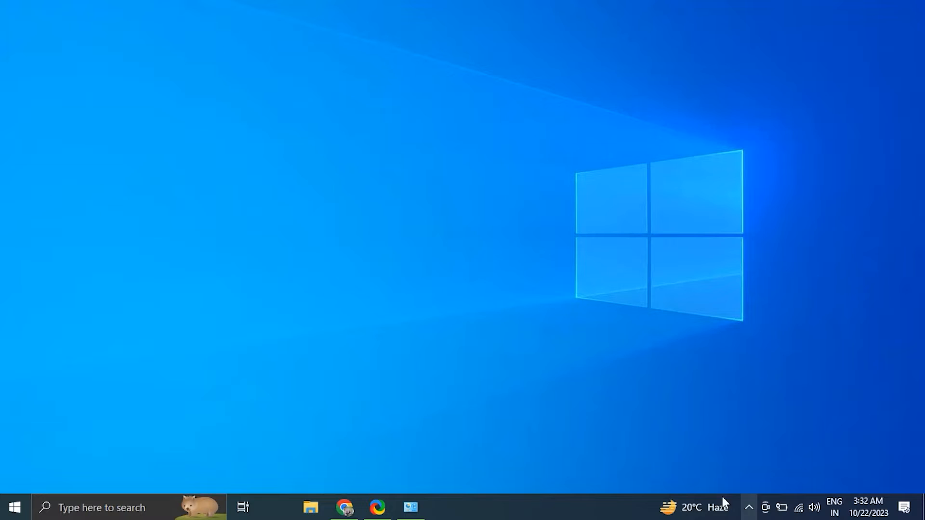
{"action": "mouse_move", "coordinate": [656, 452]}
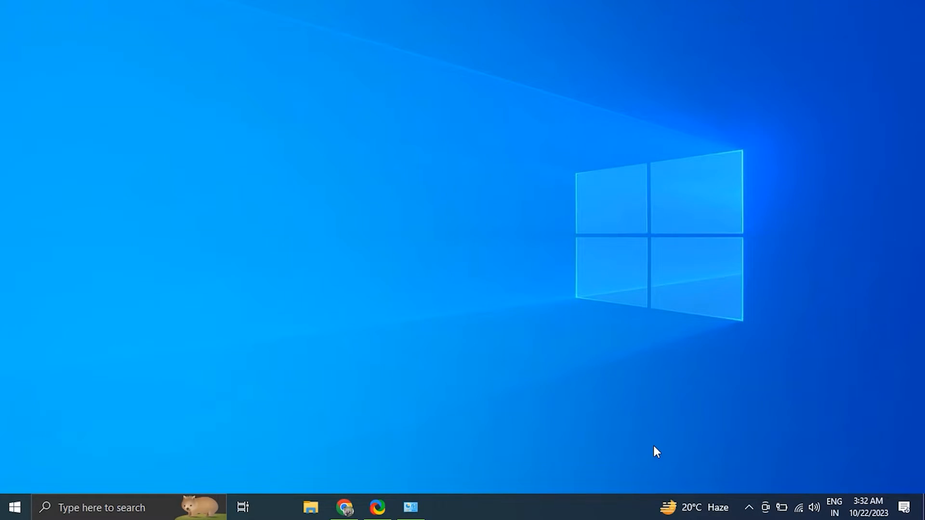
{"action": "right_click", "coordinate": [14, 506]}
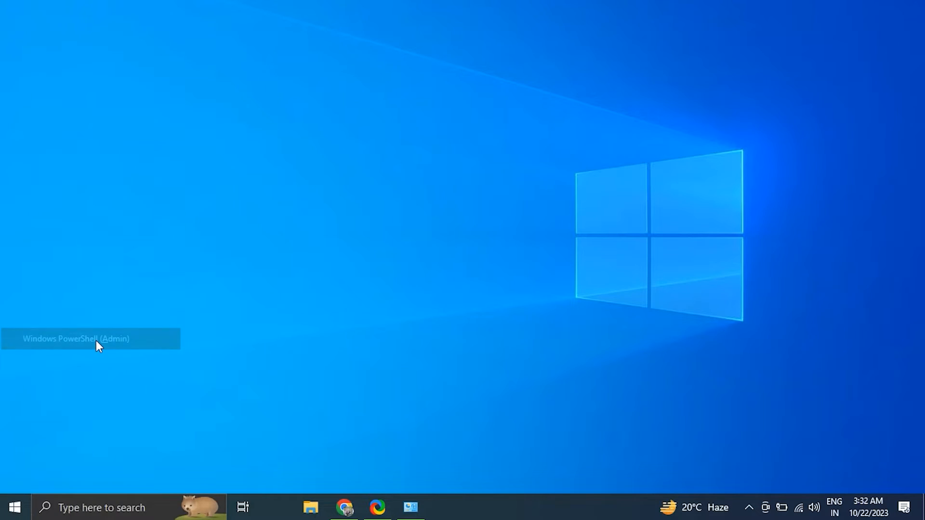
{"action": "left_click", "coordinate": [75, 338]}
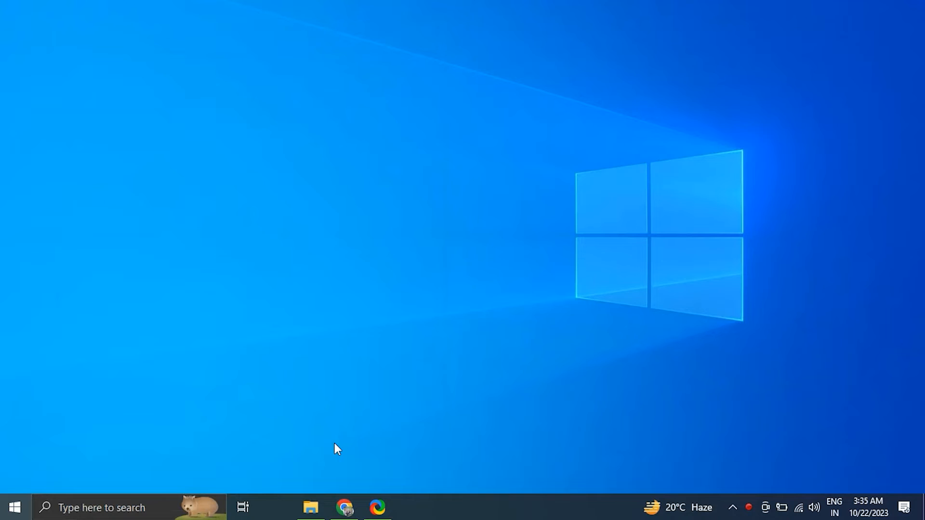
{"action": "mouse_move", "coordinate": [592, 391]}
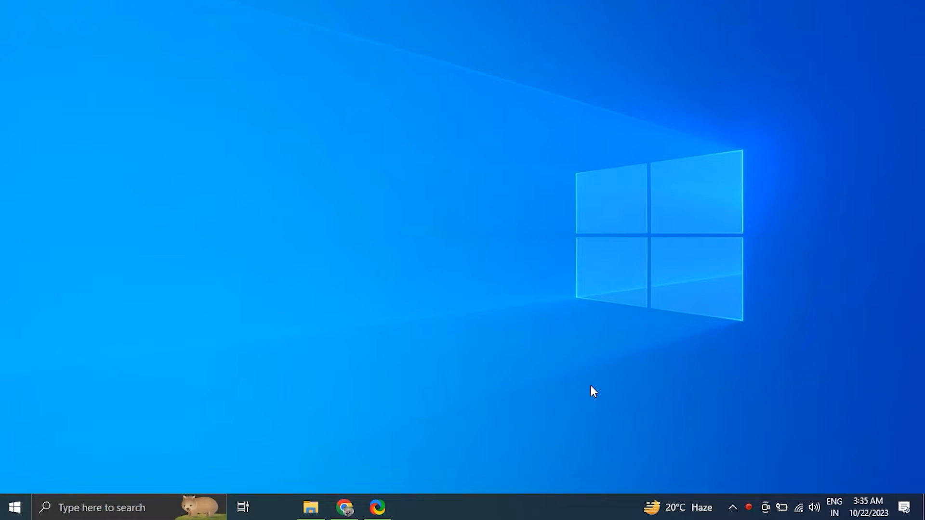
{"action": "mouse_move", "coordinate": [601, 381]}
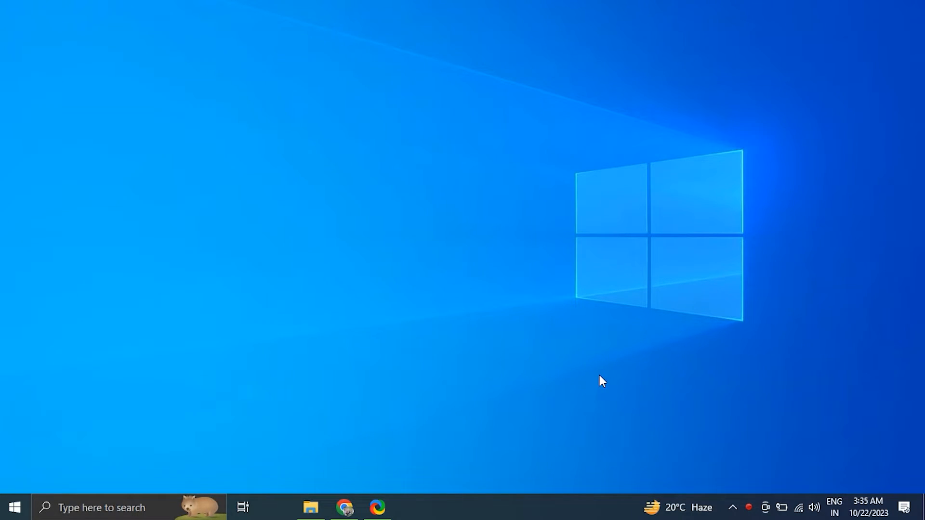
- In the Intel wireless adapter's Power Management, clear 'Allow the computer to turn off this device'
{"action": "right_click", "coordinate": [15, 507]}
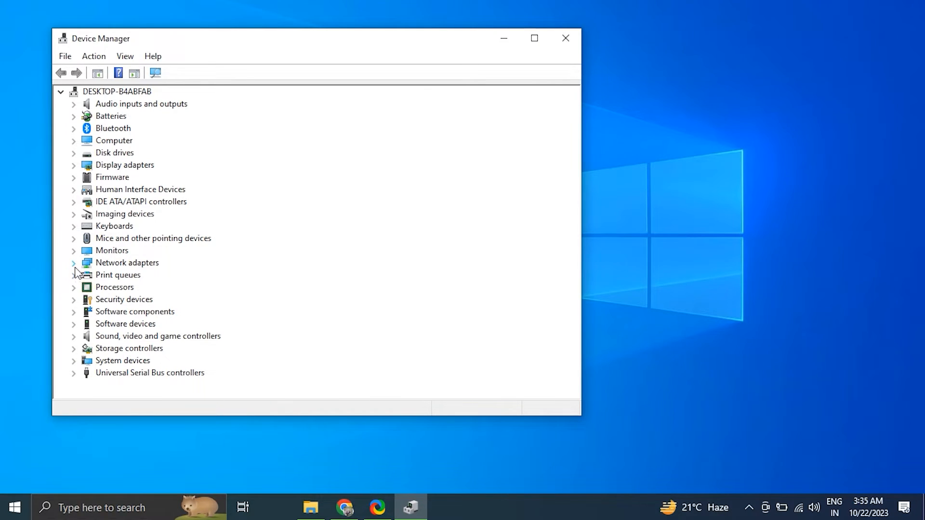
{"action": "right_click", "coordinate": [145, 275]}
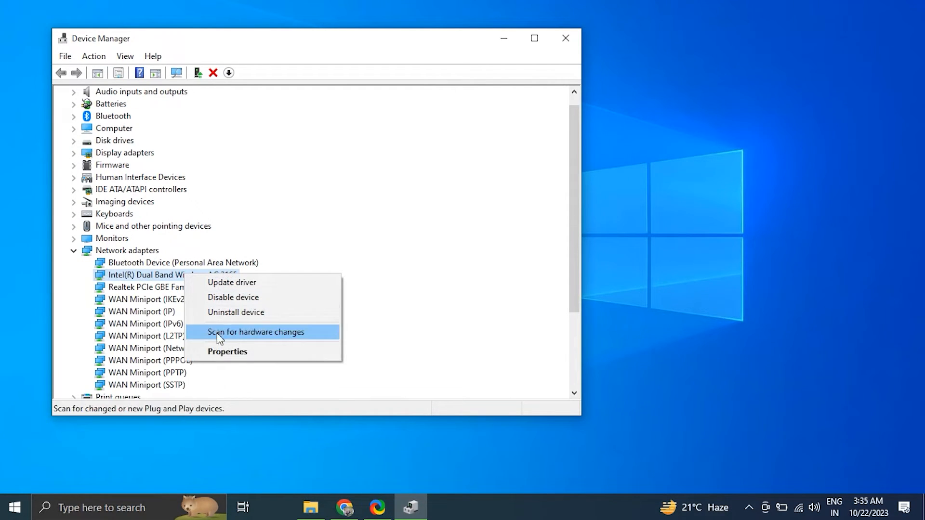
{"action": "left_click", "coordinate": [227, 351]}
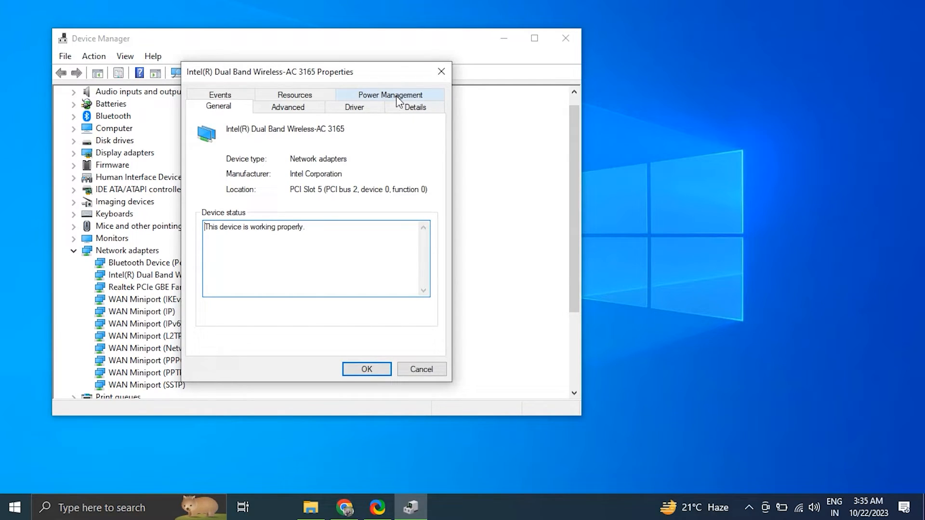
{"action": "left_click", "coordinate": [389, 94]}
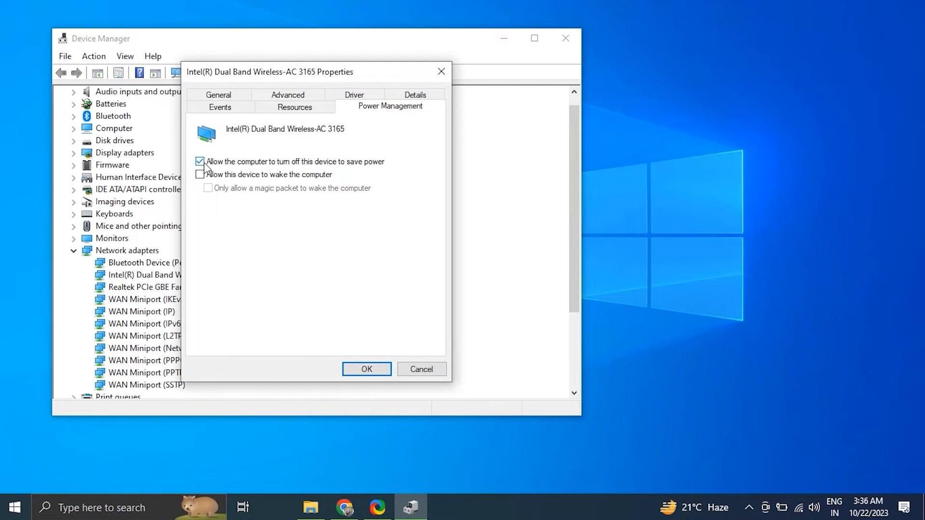
{"action": "left_click", "coordinate": [201, 161]}
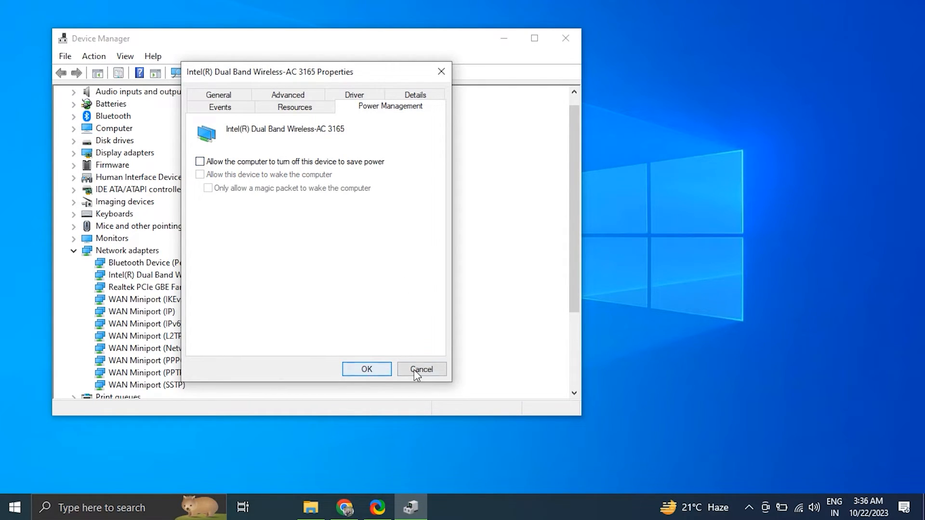
{"action": "left_click", "coordinate": [421, 369]}
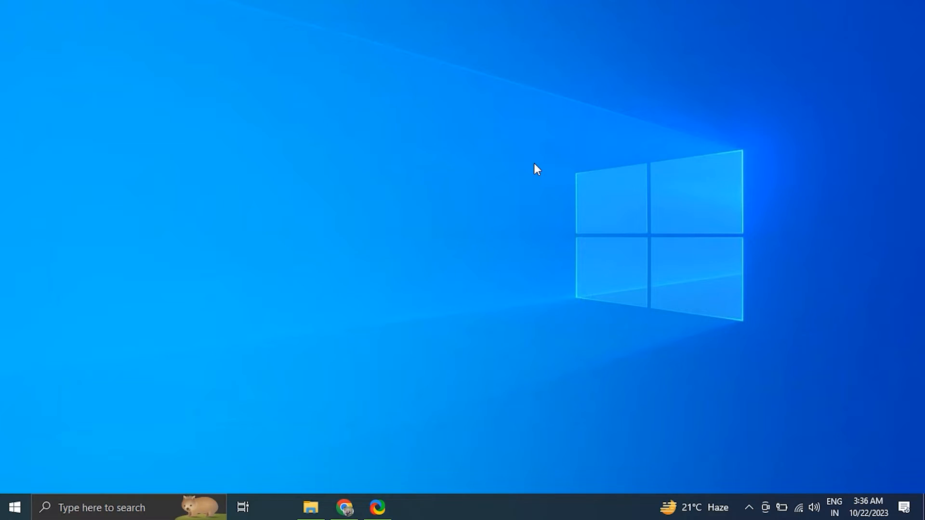
{"action": "mouse_move", "coordinate": [533, 167]}
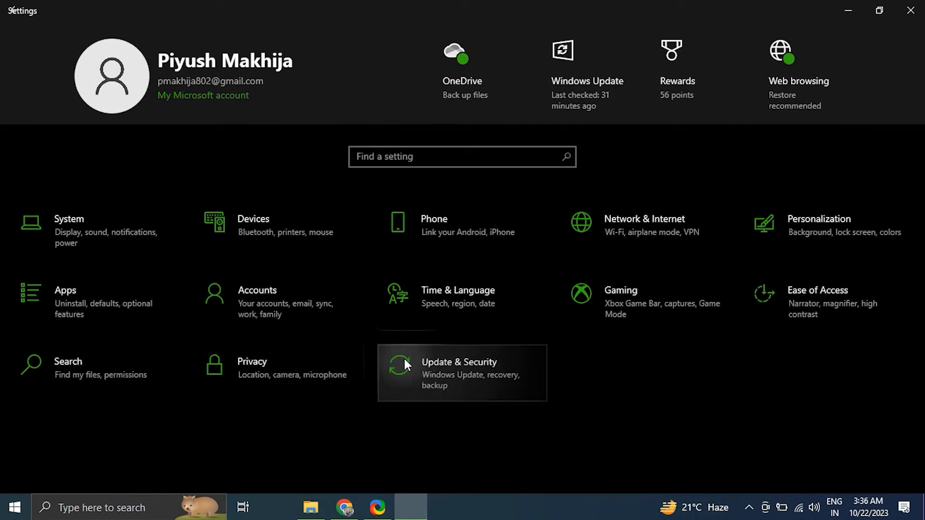
- Run Check for updates in Update & Security, then close Settings
{"action": "left_click", "coordinate": [459, 373]}
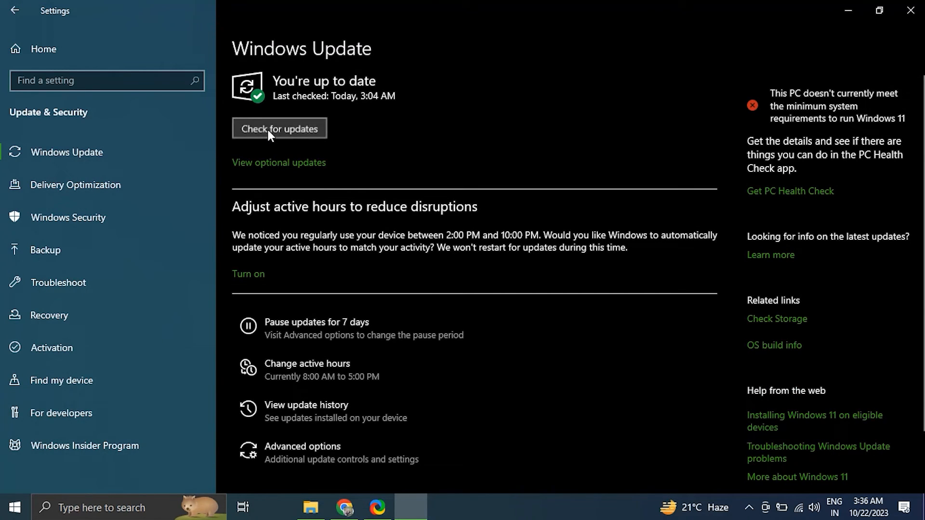
{"action": "left_click", "coordinate": [279, 128]}
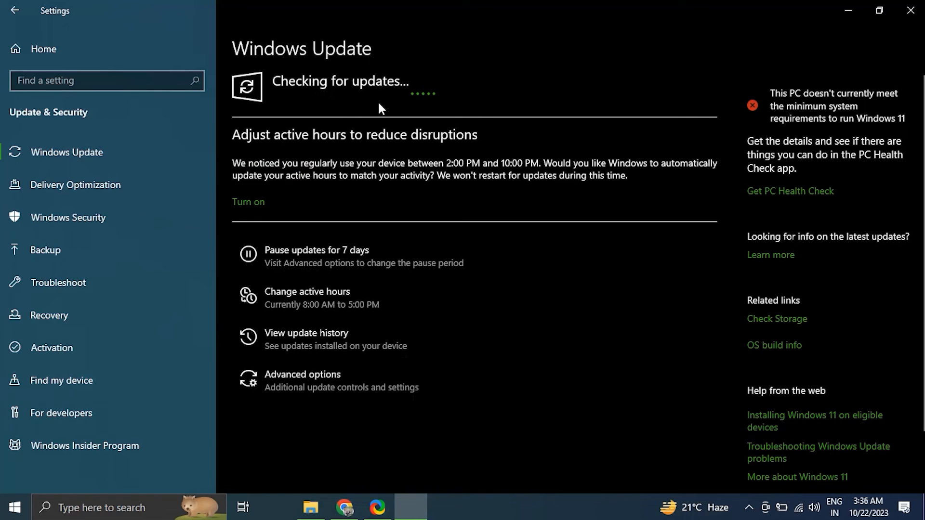
{"action": "mouse_move", "coordinate": [400, 110]}
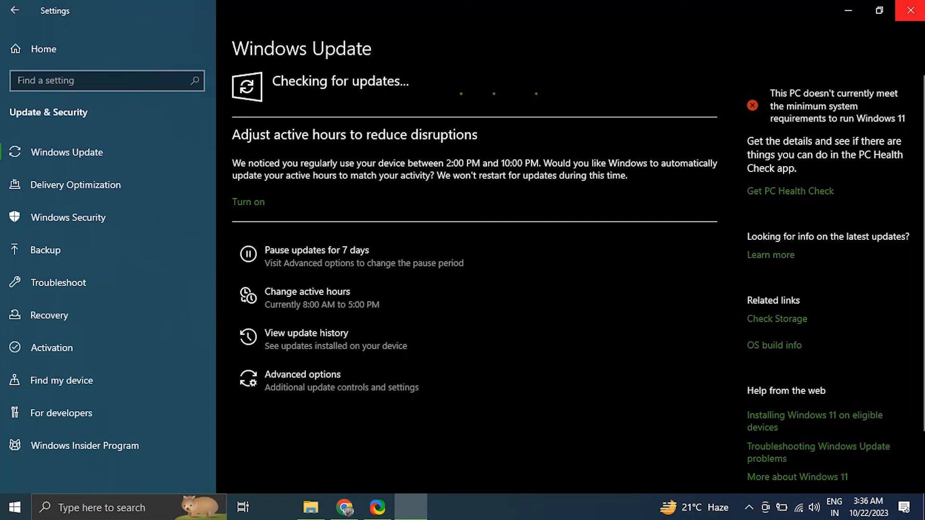
{"action": "left_click", "coordinate": [910, 9]}
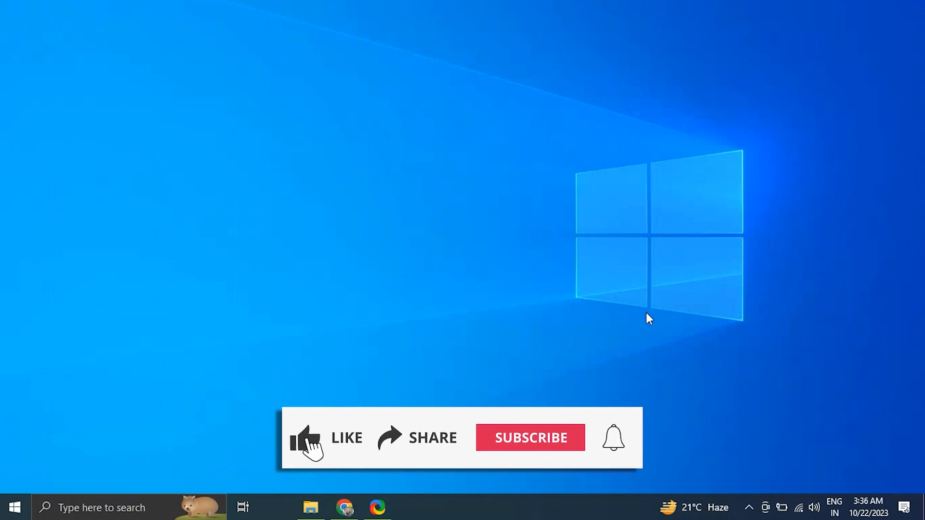
{"action": "left_click", "coordinate": [530, 438]}
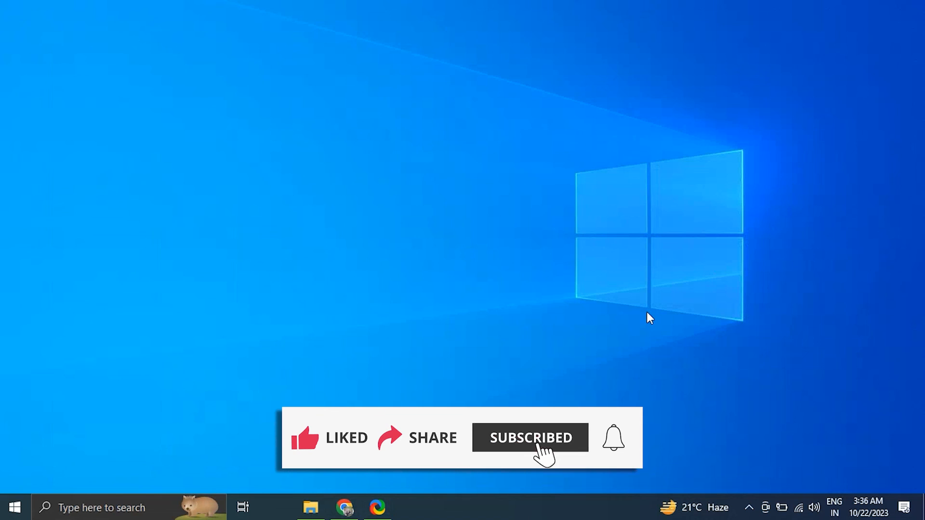